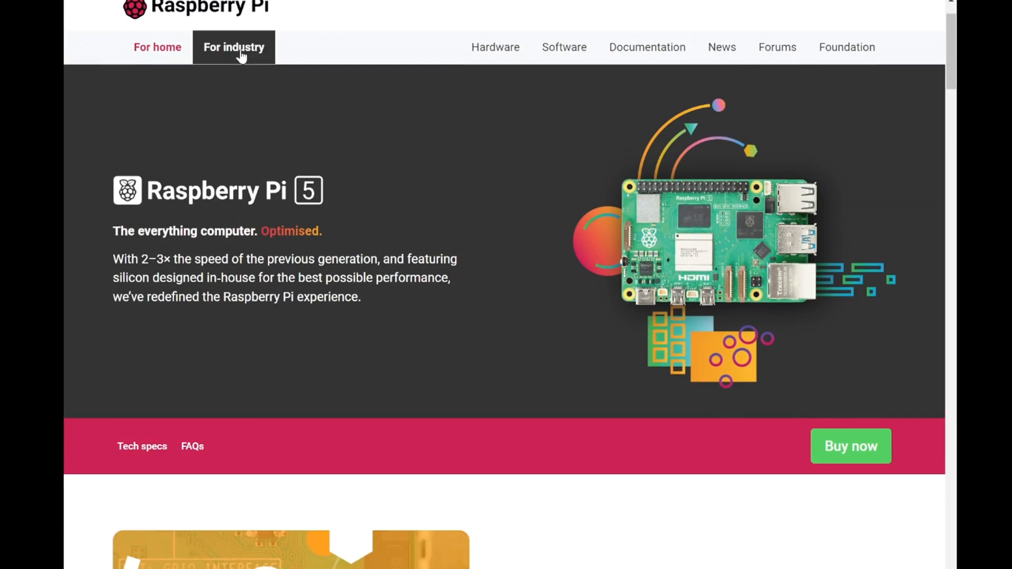
# Scroll the Raspberry Pi 5 page down to the RP1 and 'More than twice as fast' sections.
pyautogui.scroll(-3)
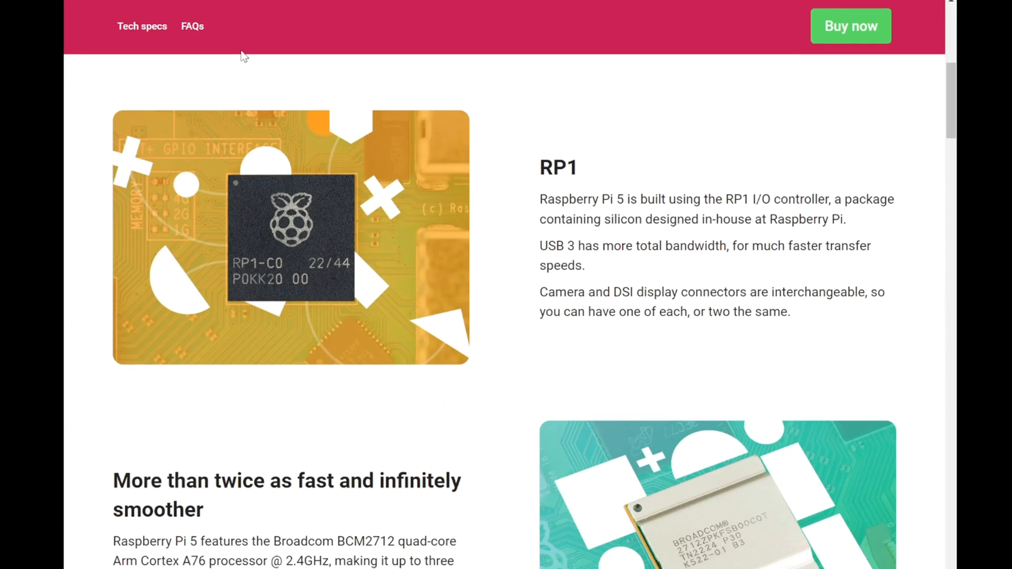
pyautogui.scroll(-3)
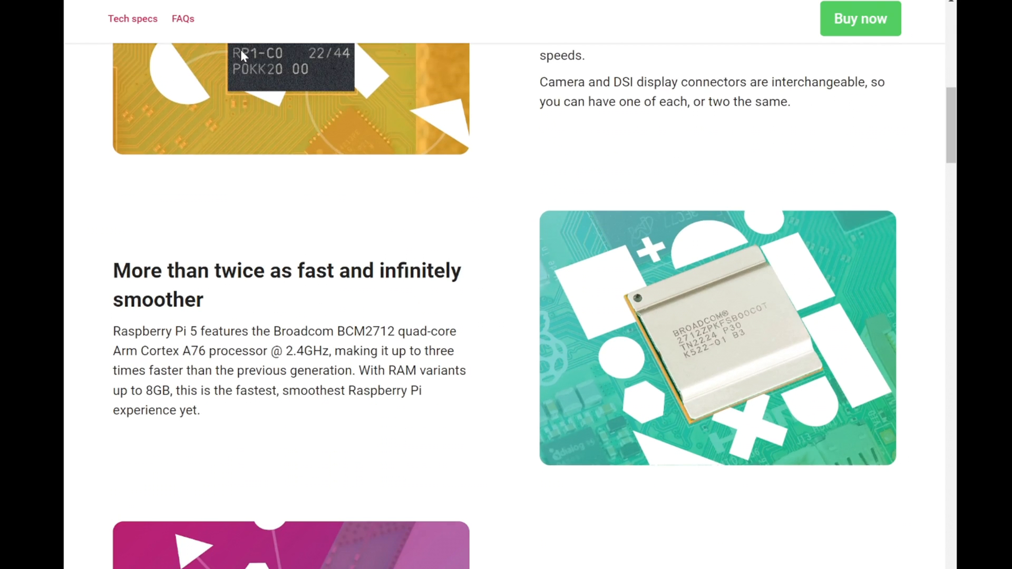
pyautogui.scroll(-3)
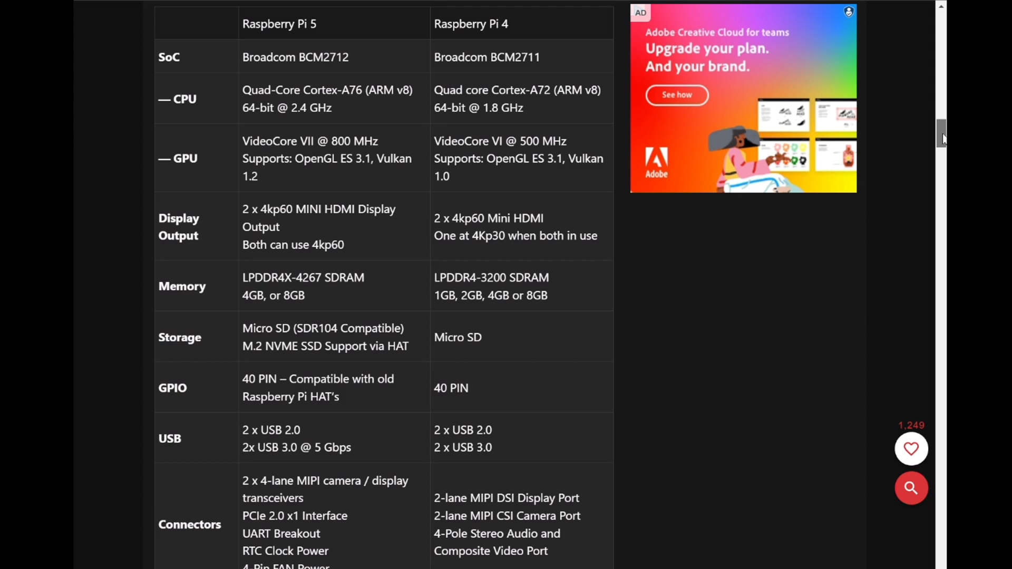
pyautogui.moveTo(832, 228)
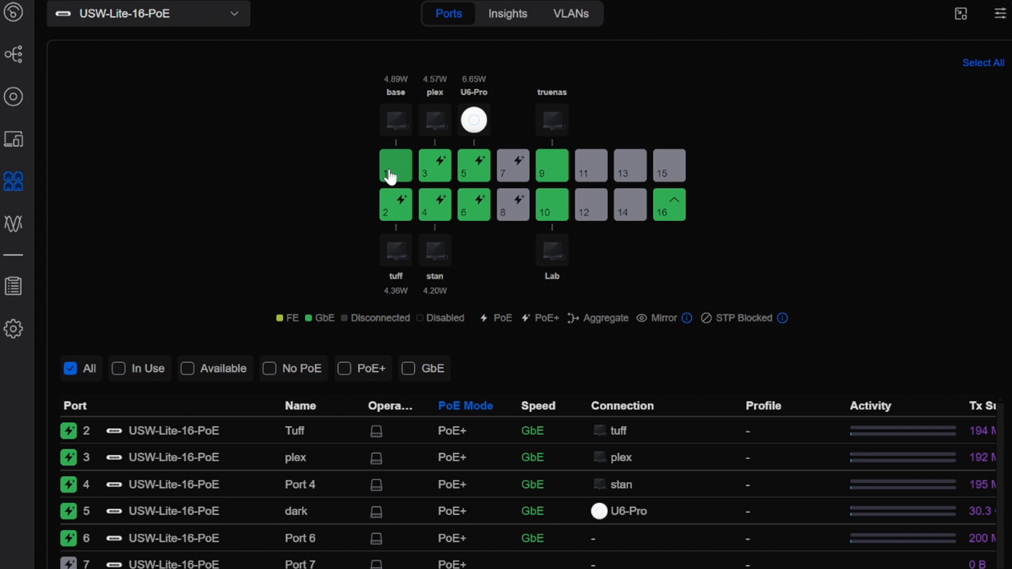
# Reach the Waveshare PoE HAT (F) page and view the close-up photo of the fan-equipped board.
pyautogui.click(396, 166)
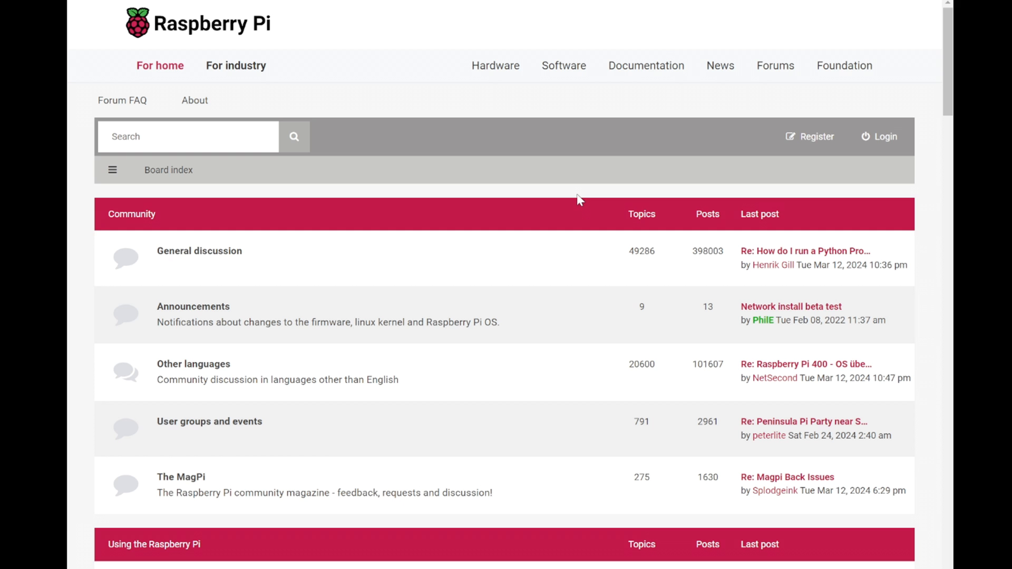
pyautogui.scroll(-3)
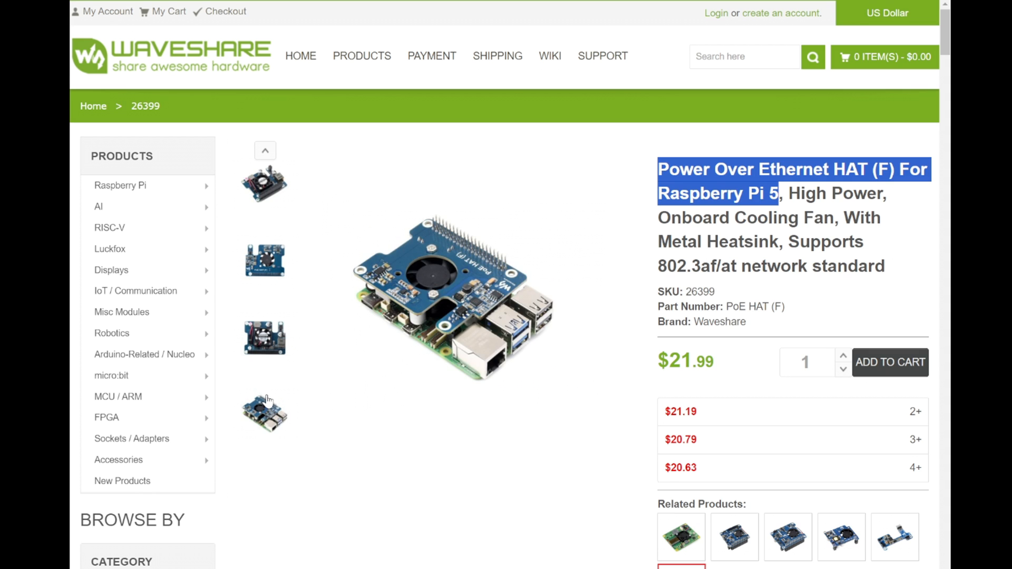
pyautogui.click(263, 182)
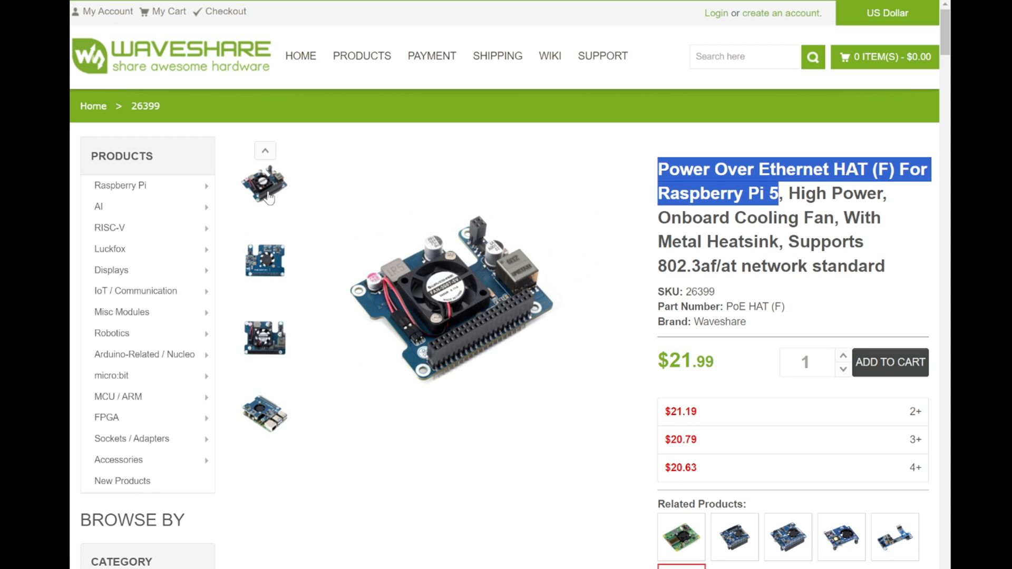